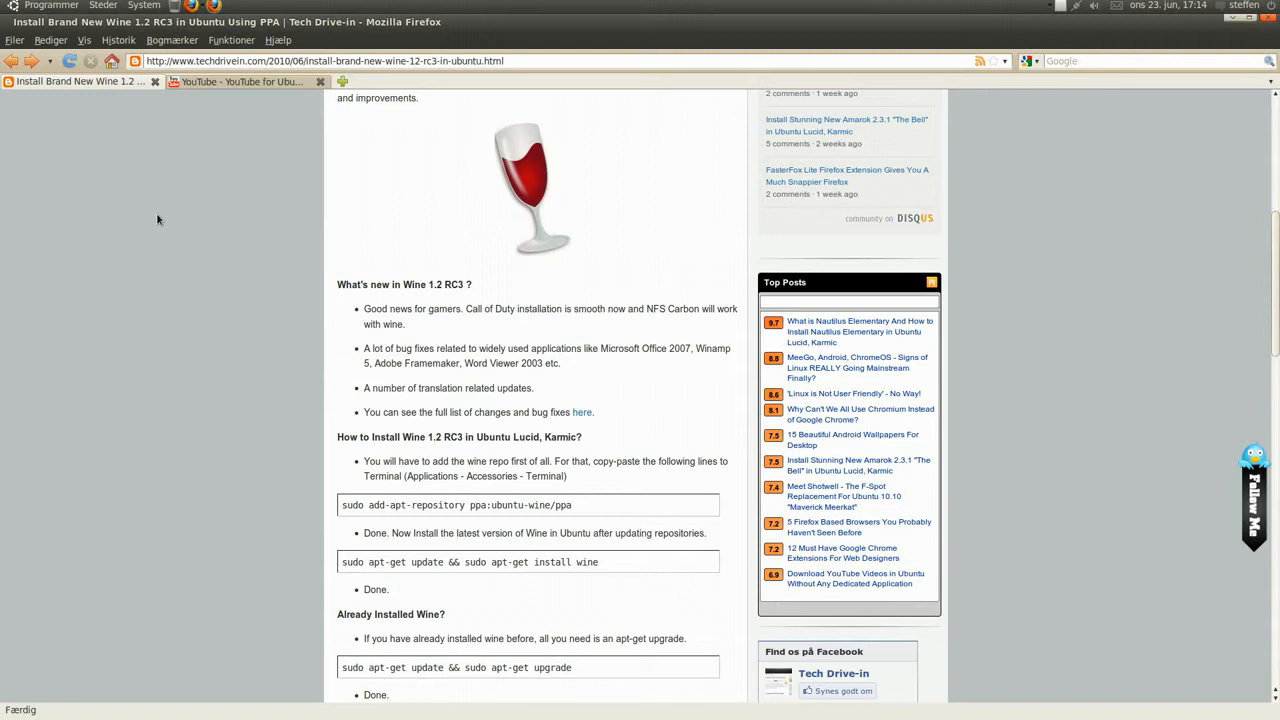
pyautogui.moveTo(221, 239)
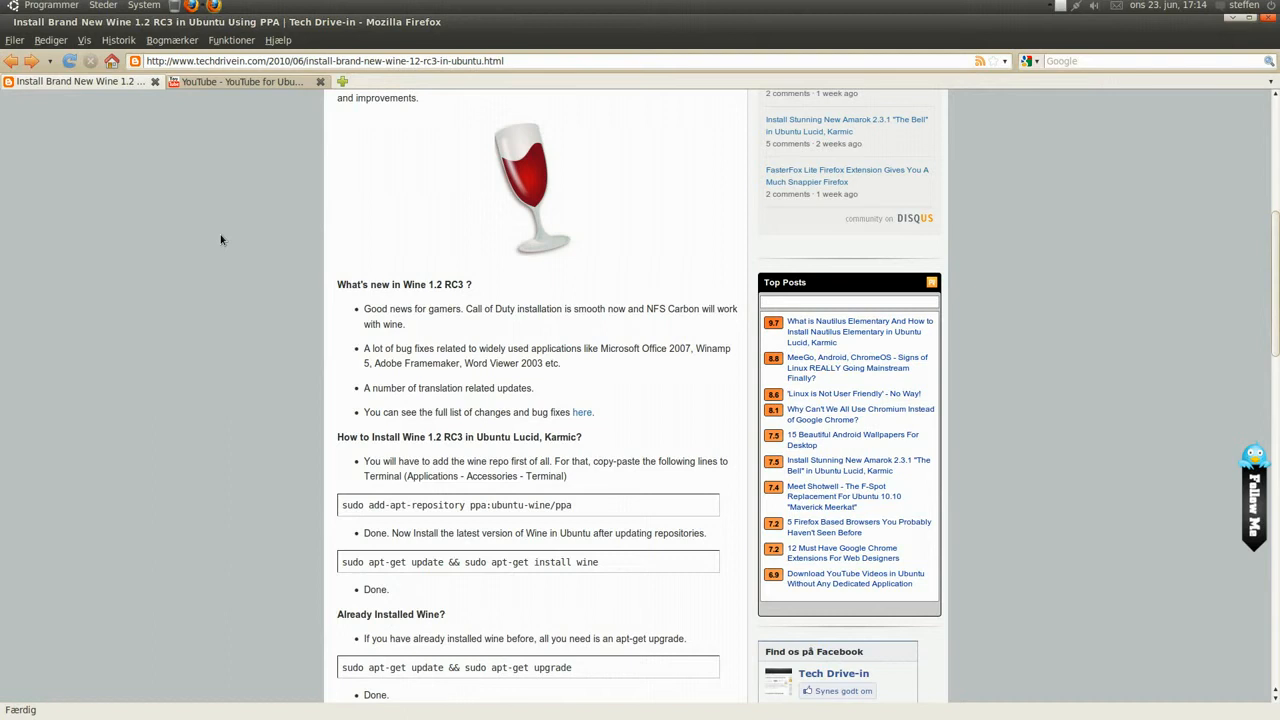
pyautogui.moveTo(230, 256)
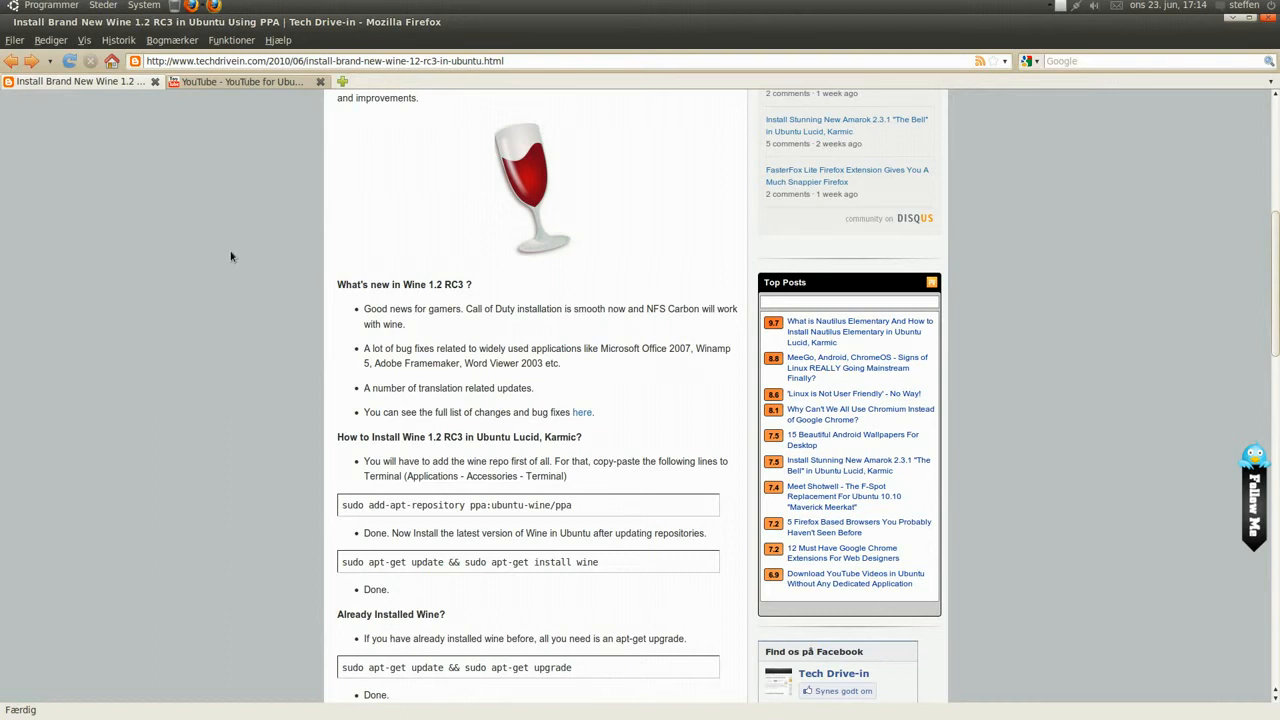
pyautogui.moveTo(581, 412)
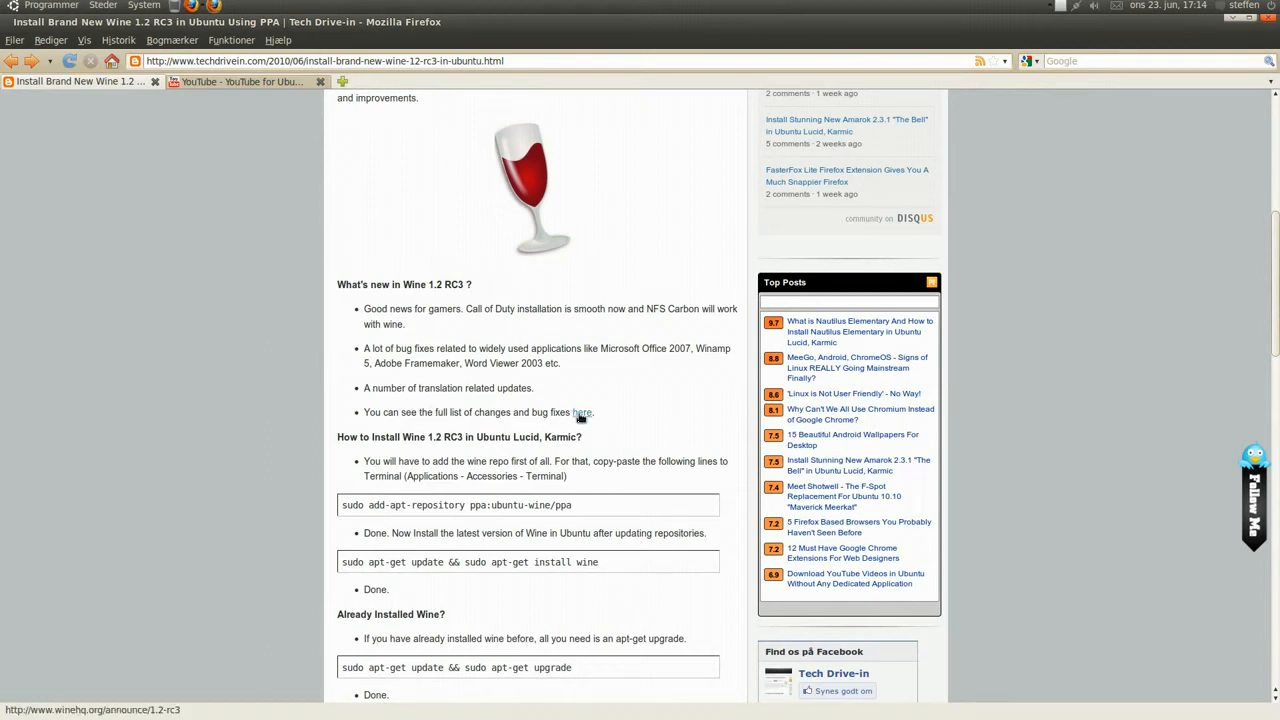
pyautogui.moveTo(322, 375)
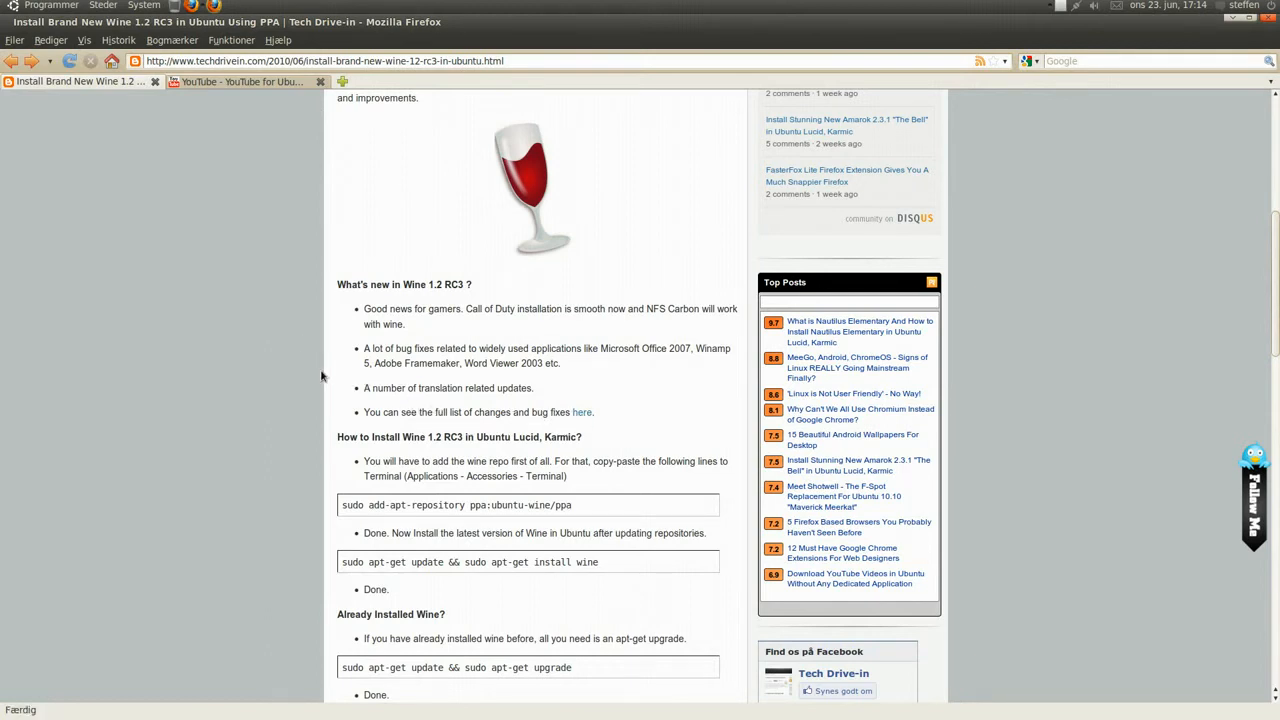
pyautogui.moveTo(582, 416)
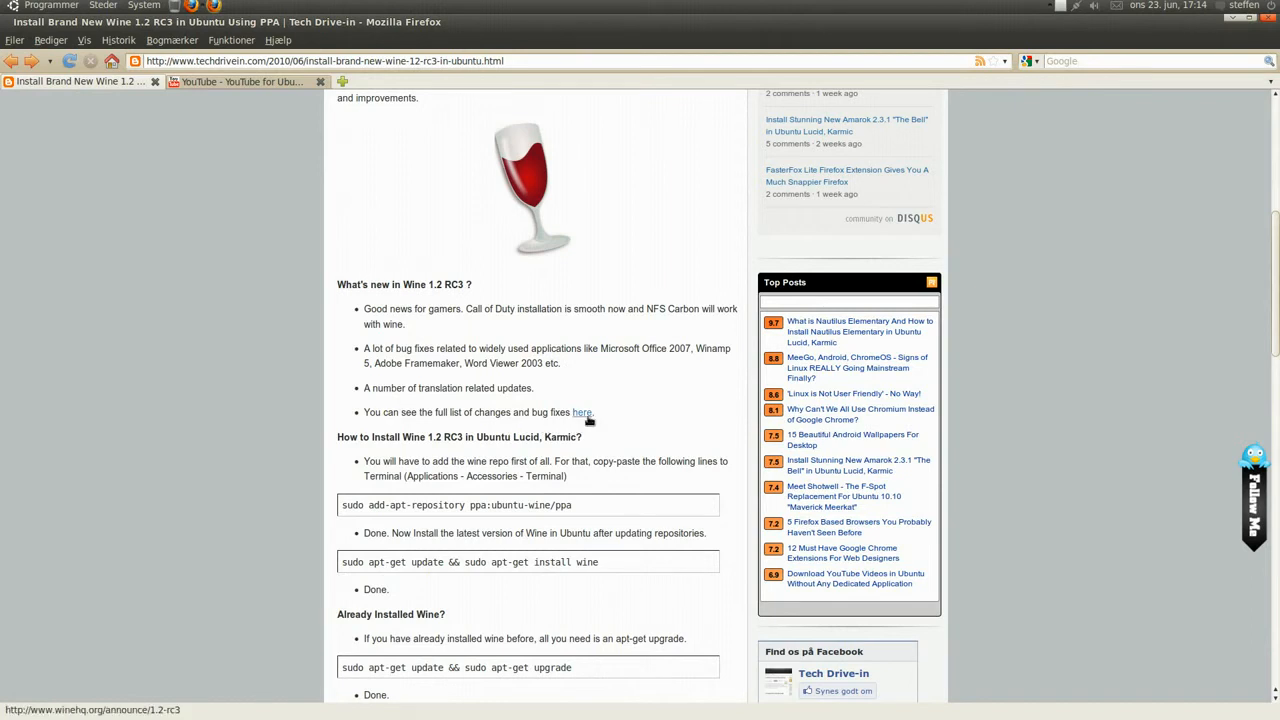
pyautogui.scroll(-3)
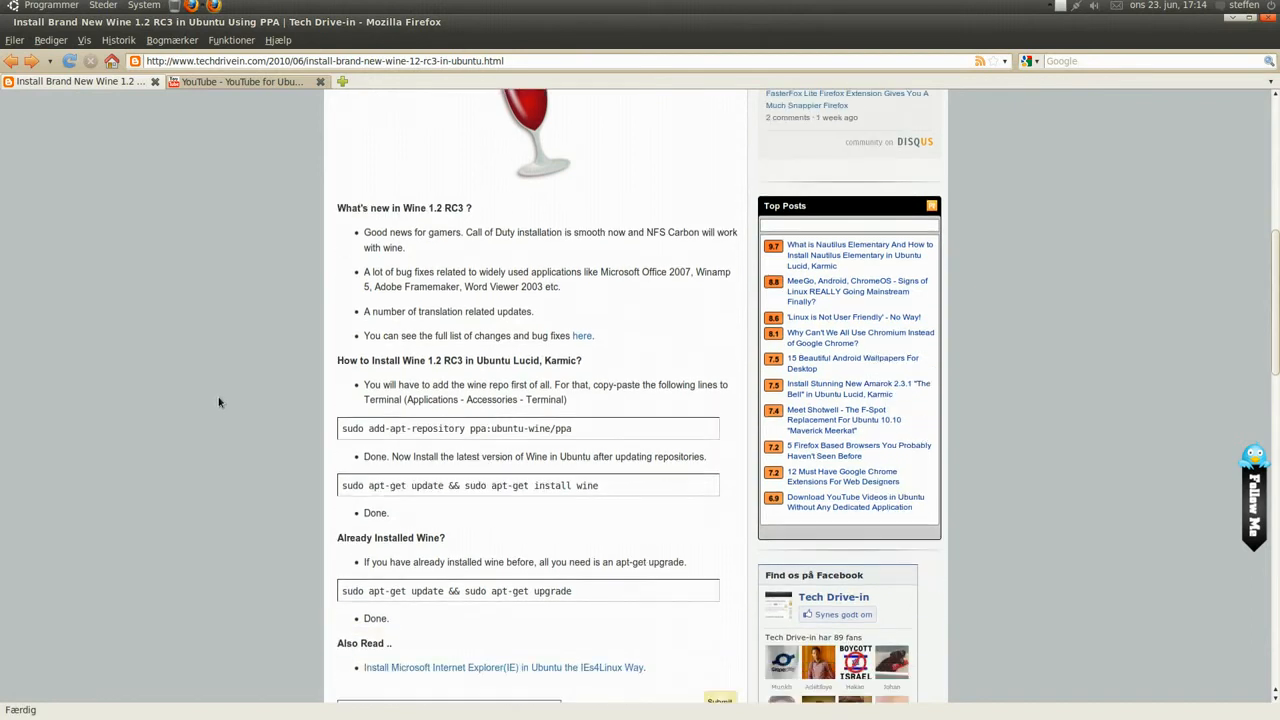
pyautogui.moveTo(299, 409)
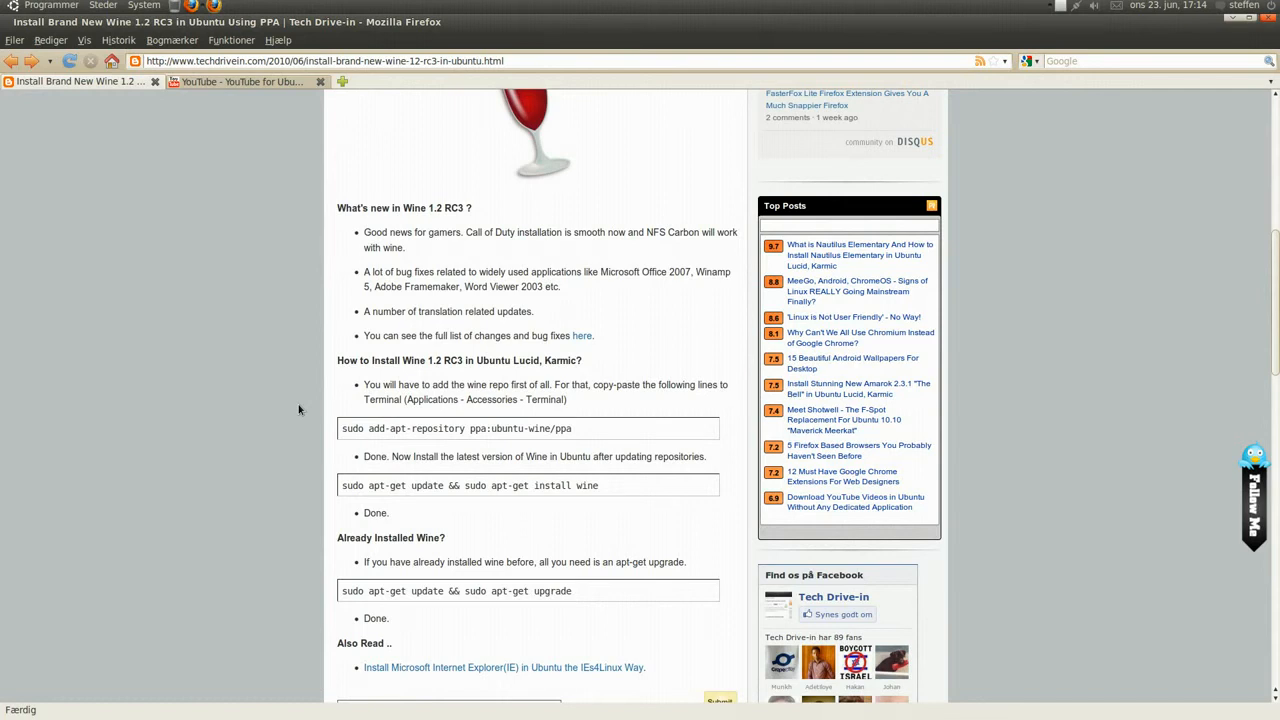
pyautogui.moveTo(285, 403)
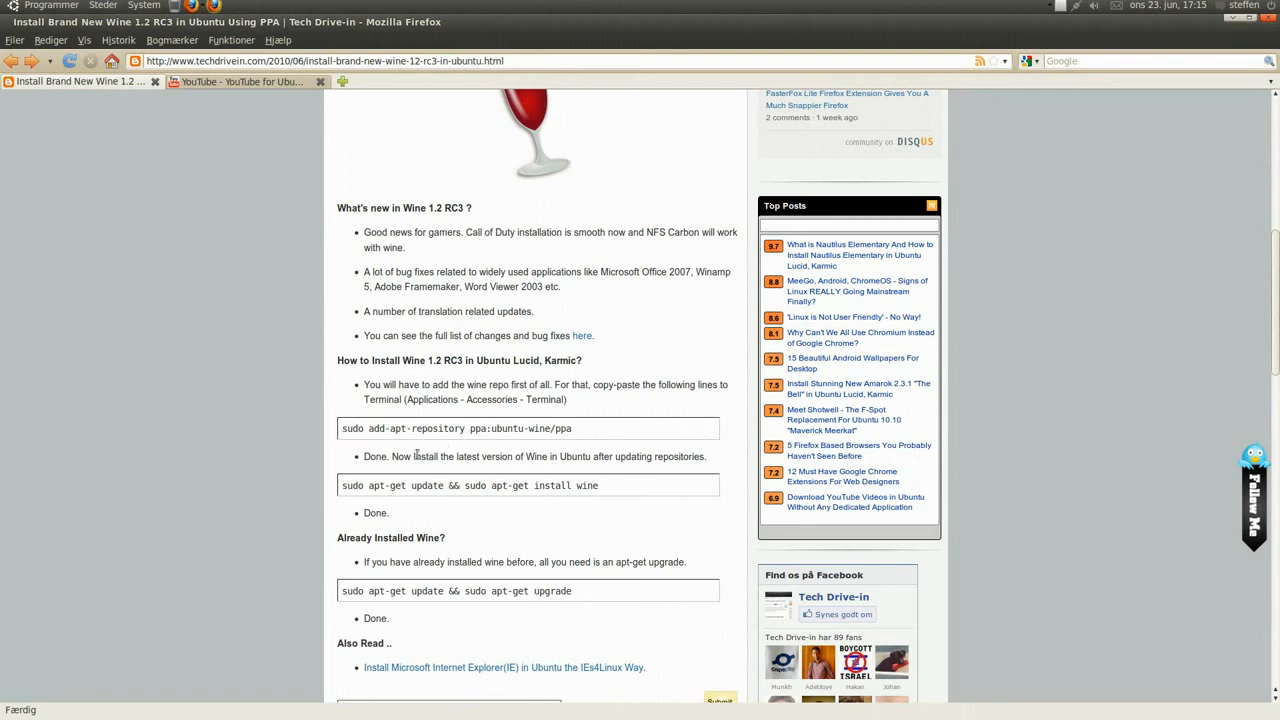
pyautogui.scroll(-3)
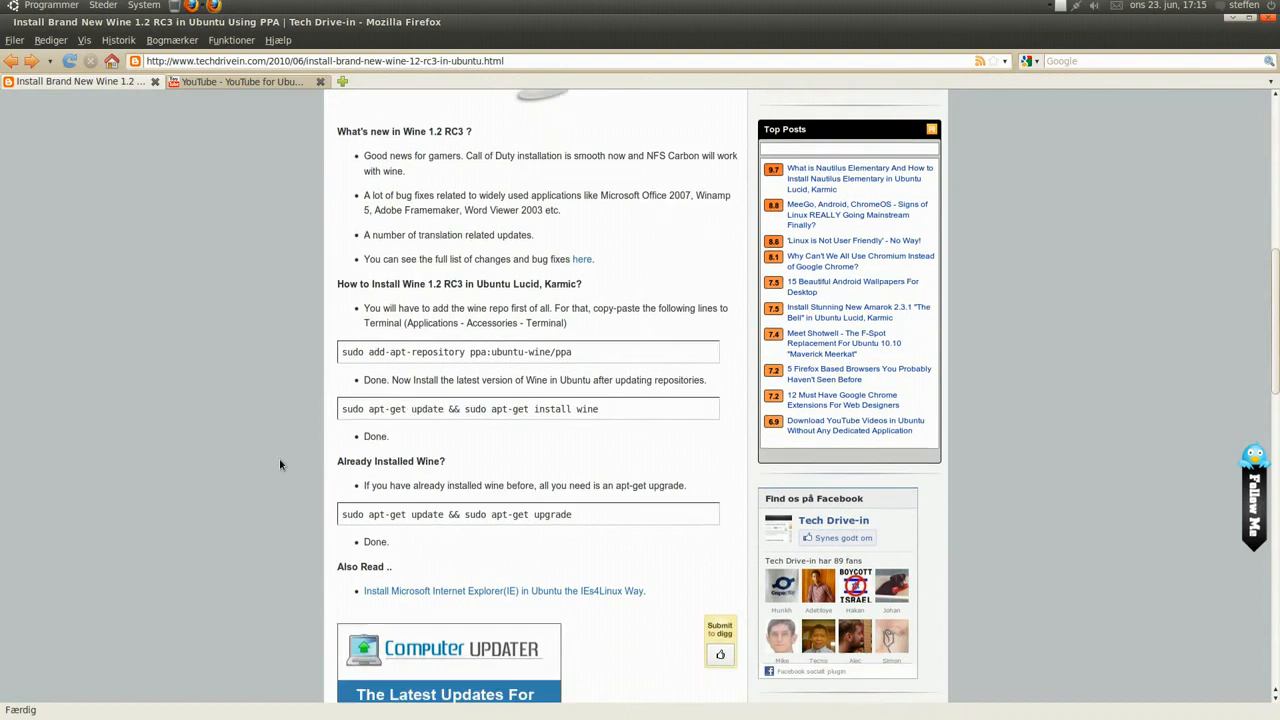
pyautogui.moveTo(296, 467)
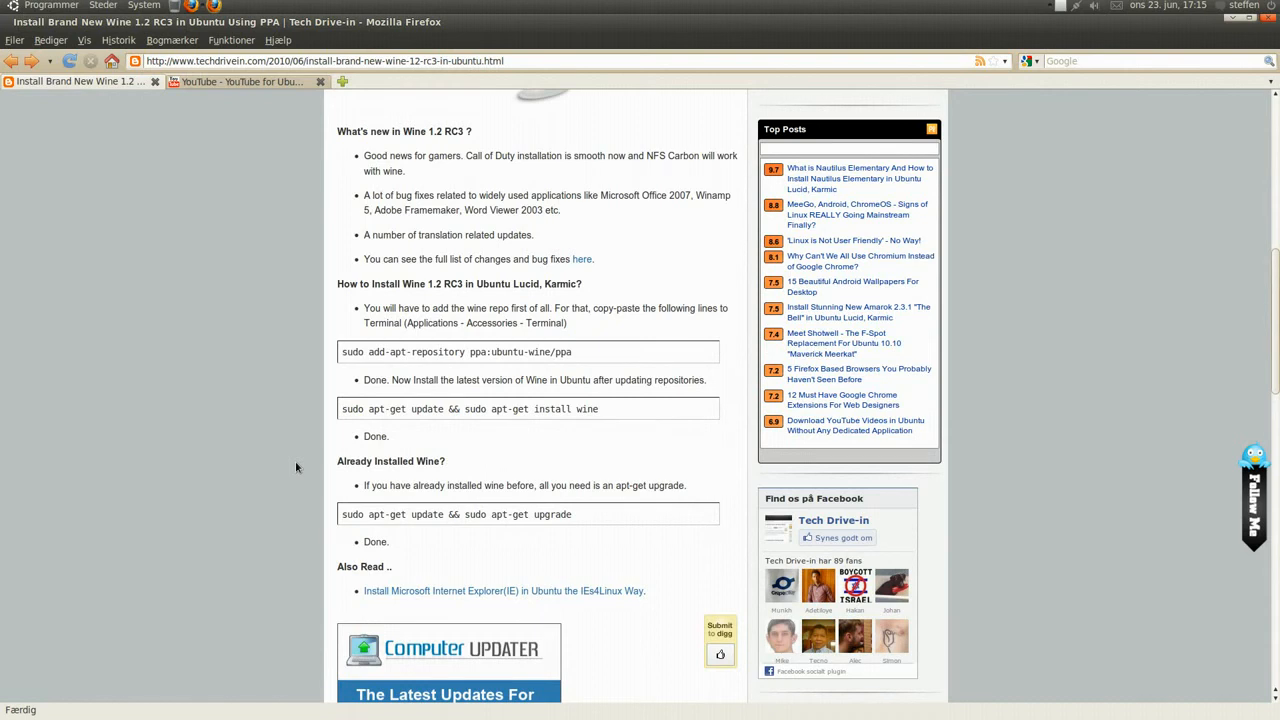
pyautogui.moveTo(365, 514)
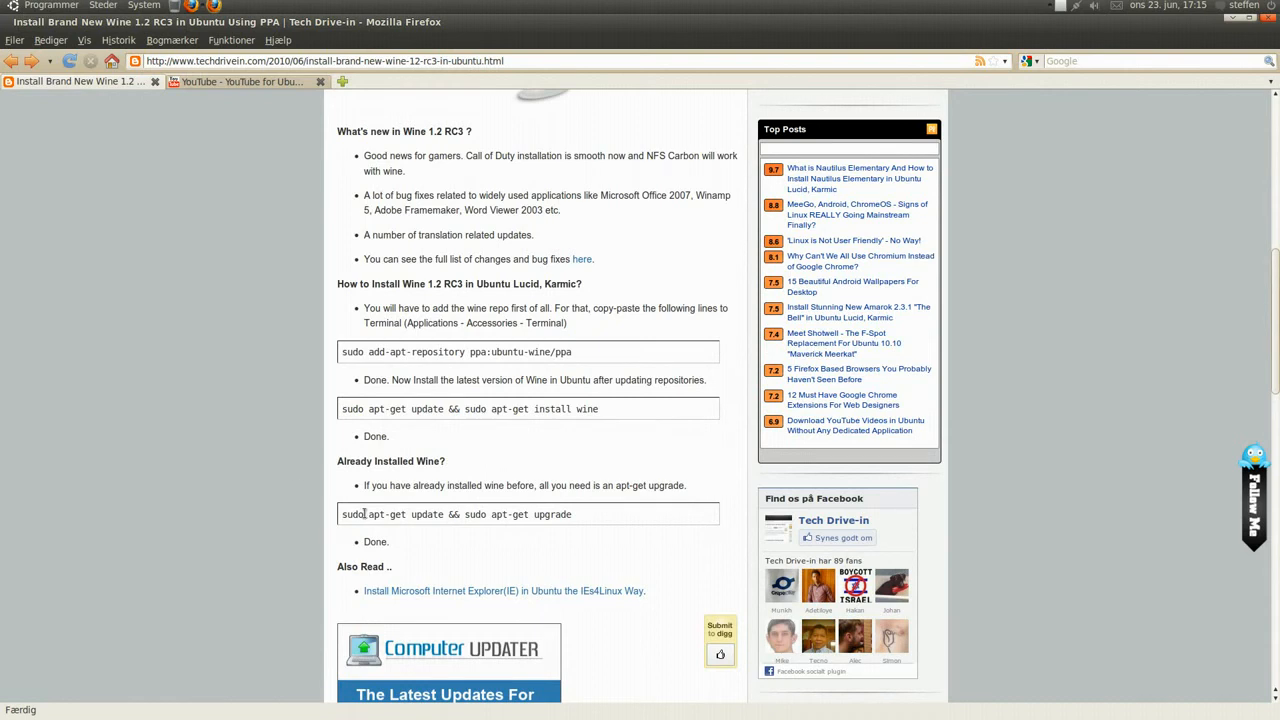